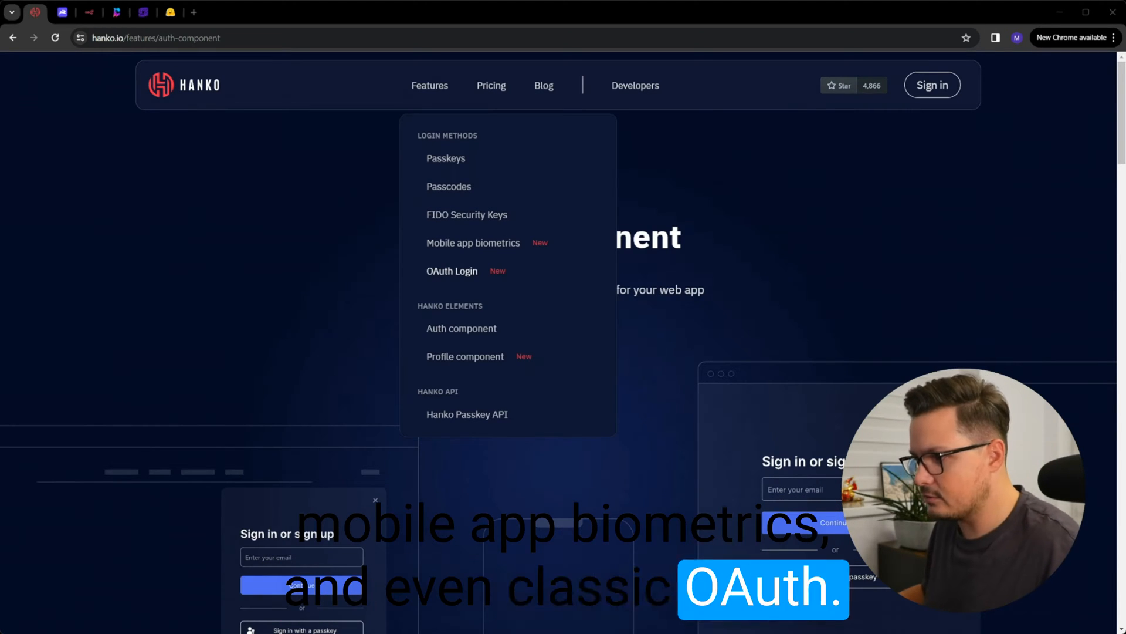
- Navigate to the OAuth Login feature page from the Features menu
{"action": "left_click", "coordinate": [452, 271]}
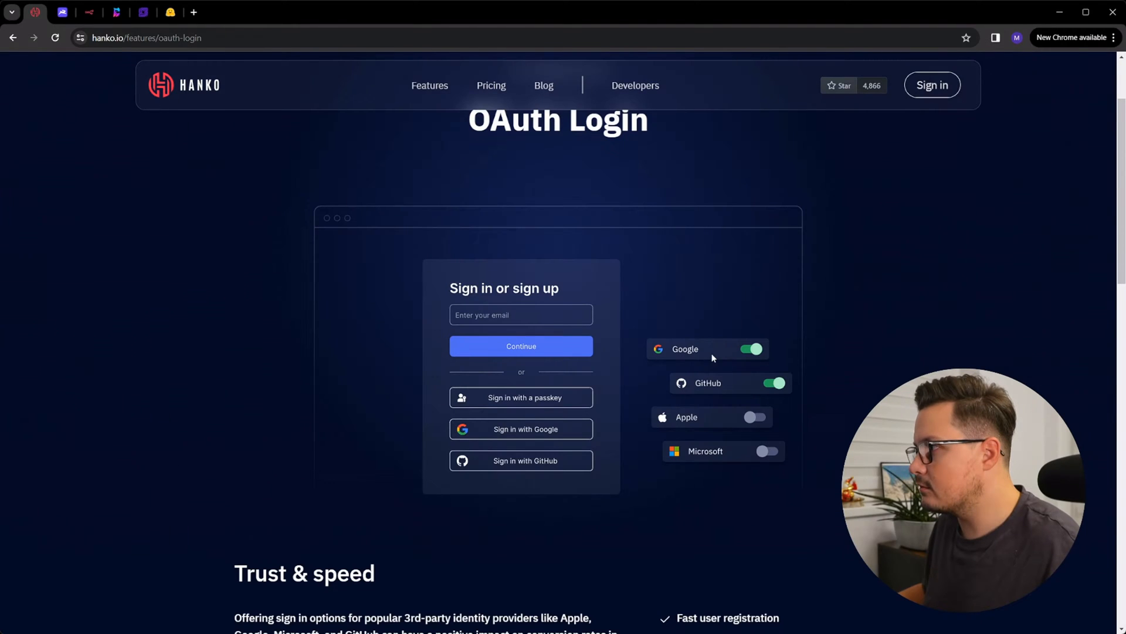
{"action": "mouse_move", "coordinate": [695, 472]}
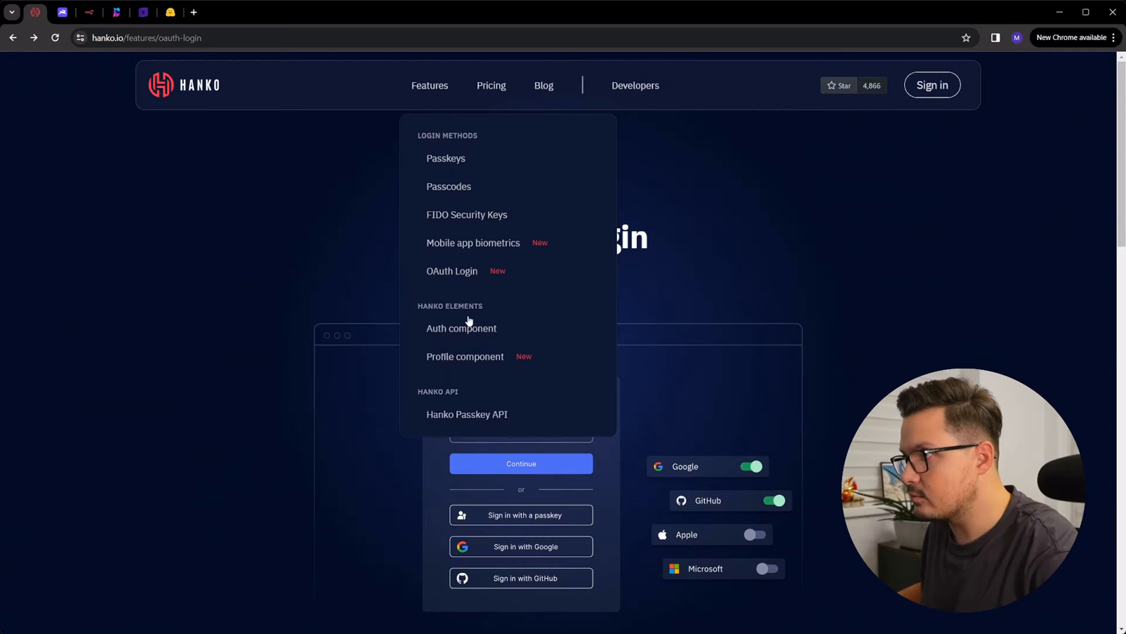
- Navigate to the Auth component page and bring the 'Integrates in minutes' framework list (Angular, React, Vue) into view
{"action": "left_click", "coordinate": [461, 329]}
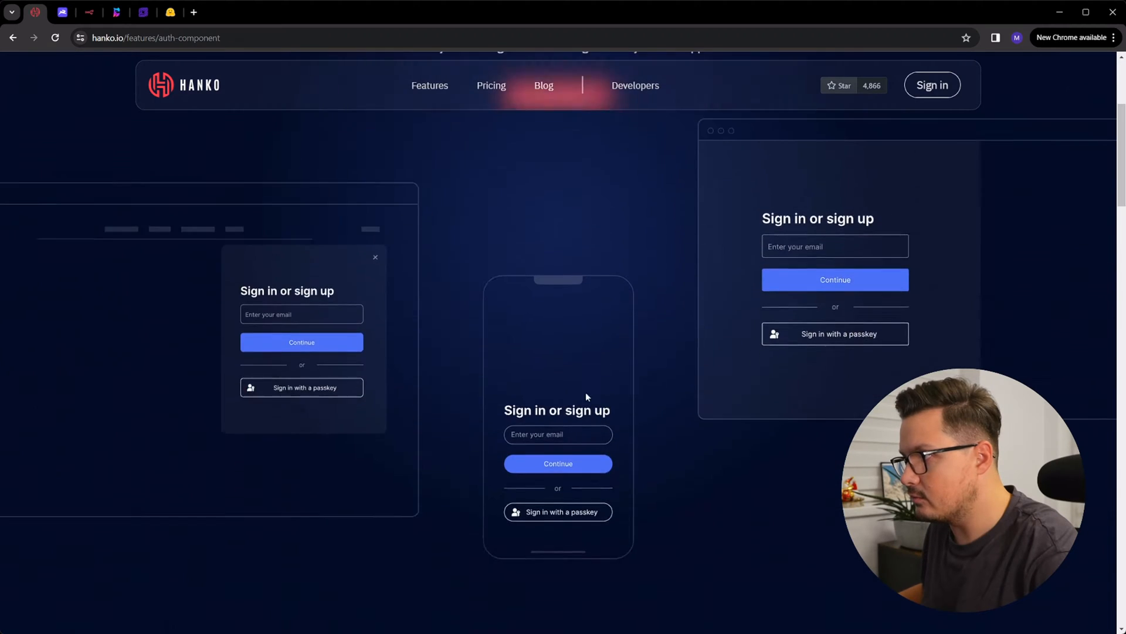
{"action": "scroll", "scroll_direction": "down", "scroll_amount": 3}
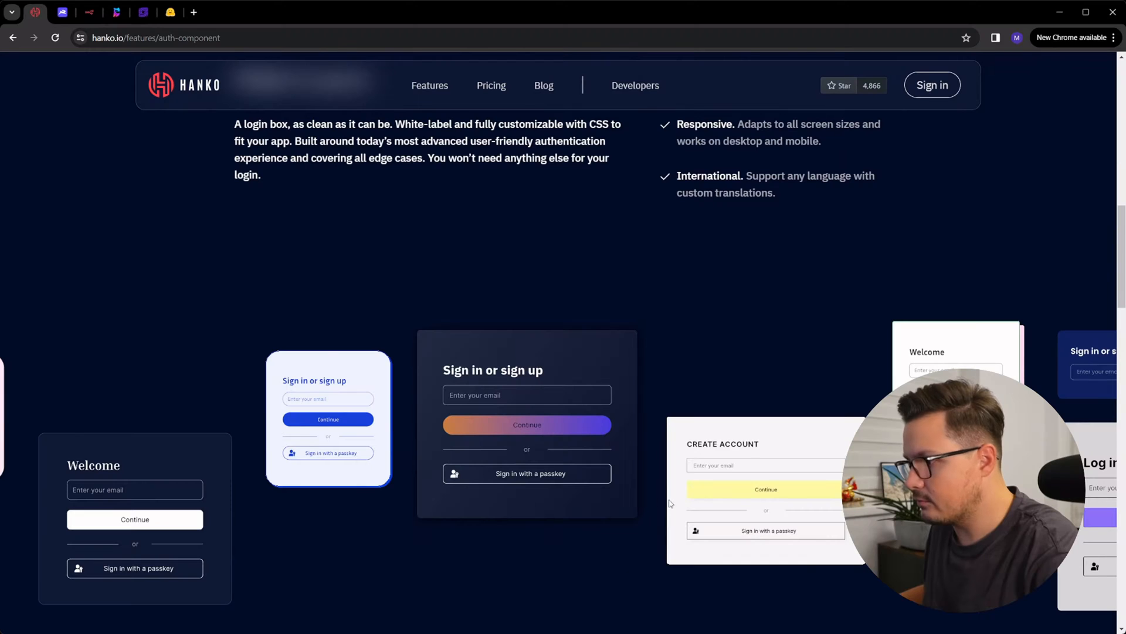
{"action": "scroll", "scroll_direction": "down", "scroll_amount": 3}
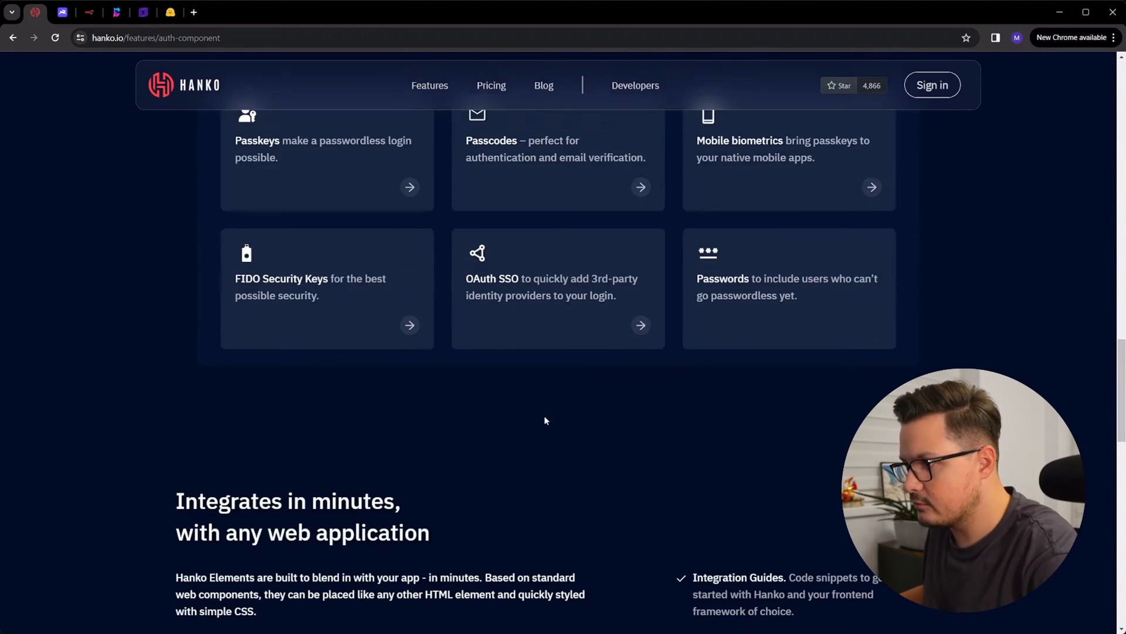
{"action": "scroll", "scroll_direction": "down", "scroll_amount": 3}
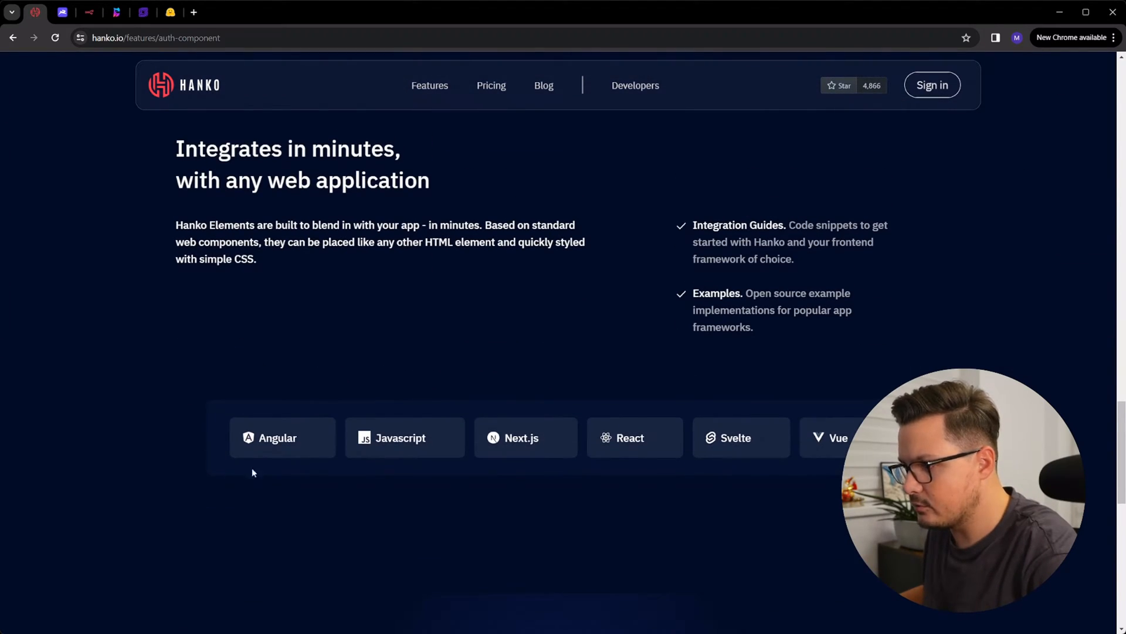
{"action": "mouse_move", "coordinate": [338, 480]}
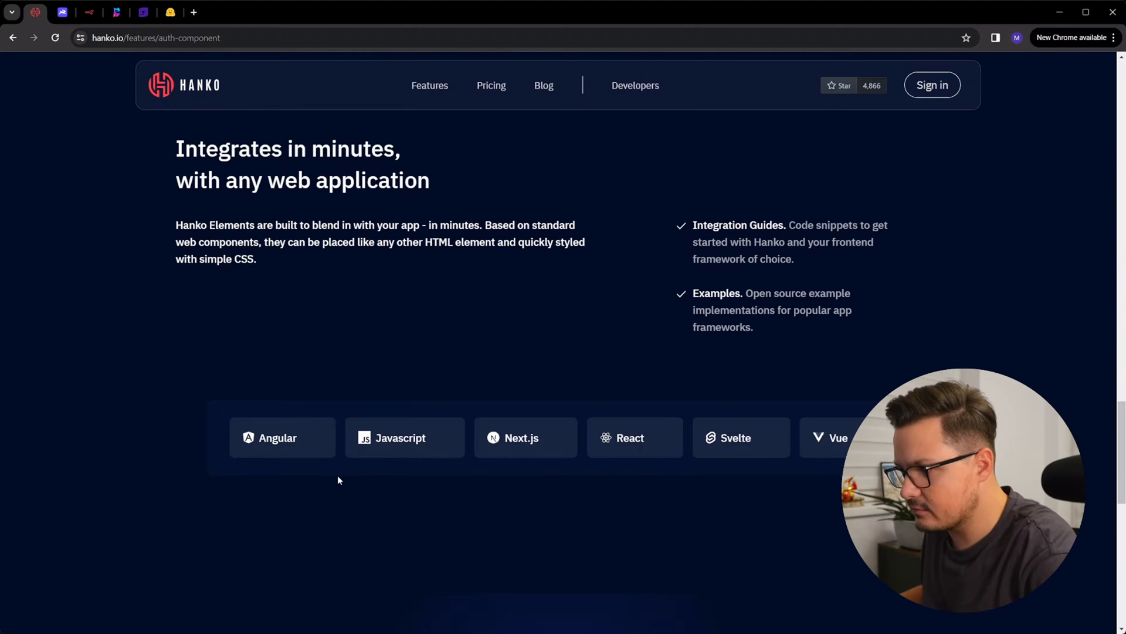